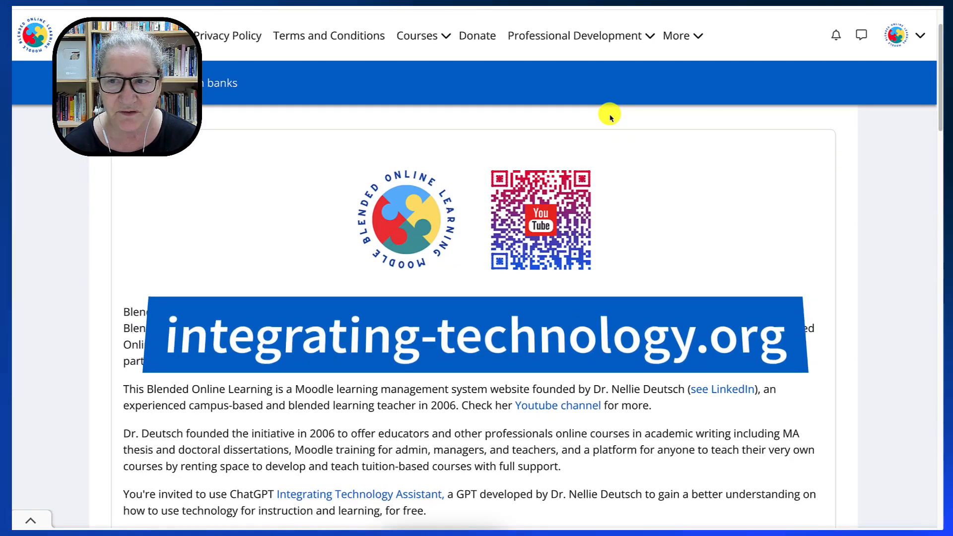
Go from the site home page to the empty My courses overview
scroll("down", 3)
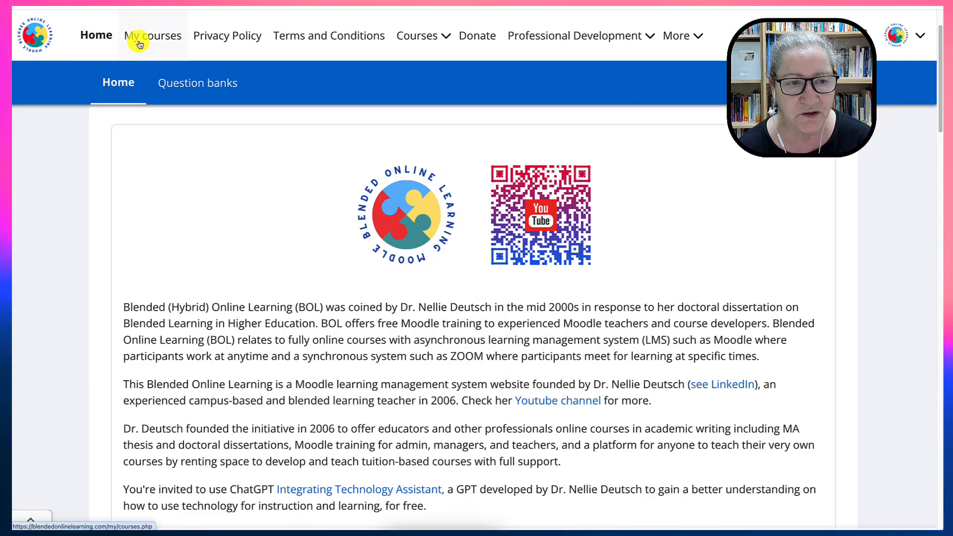
left_click(152, 35)
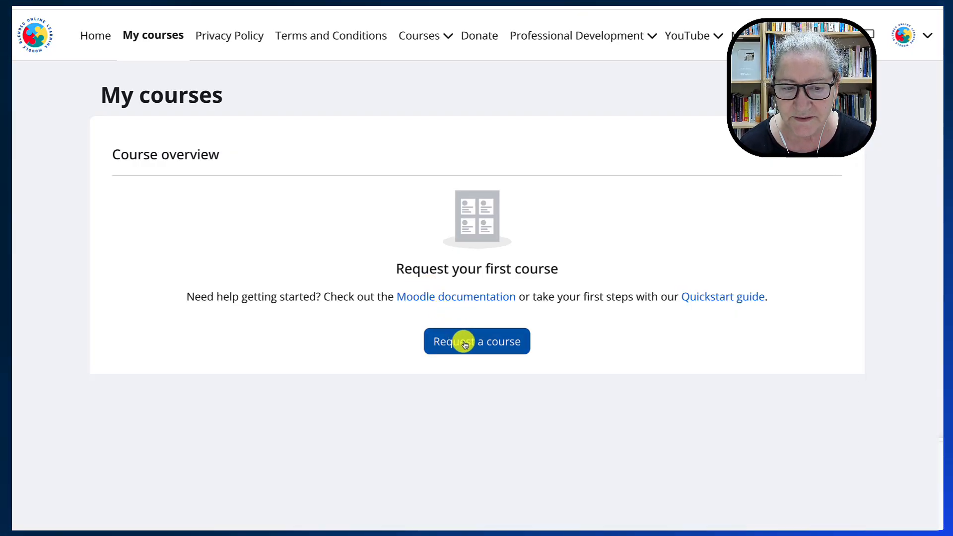
Start a new course request and view the blank name, summary and reasons fields
left_click(477, 341)
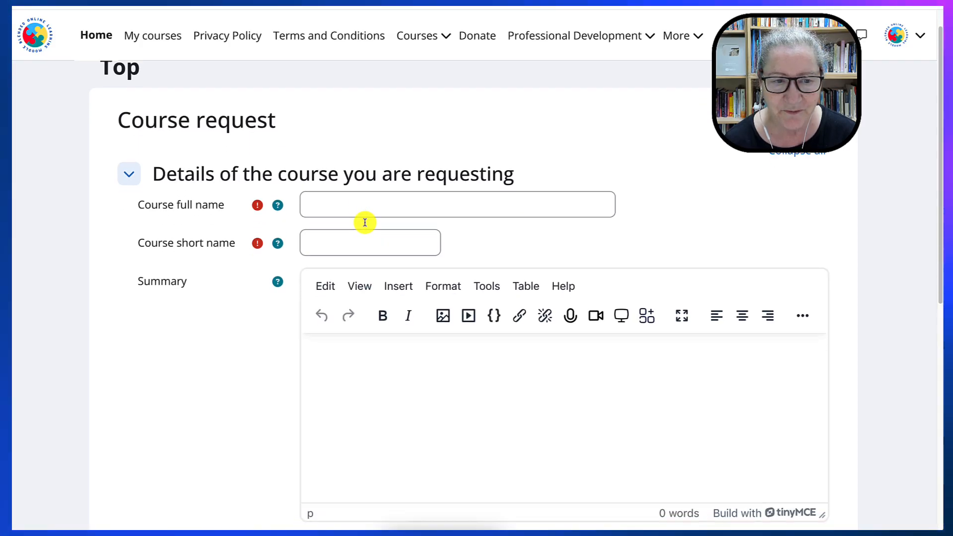
scroll("down", 3)
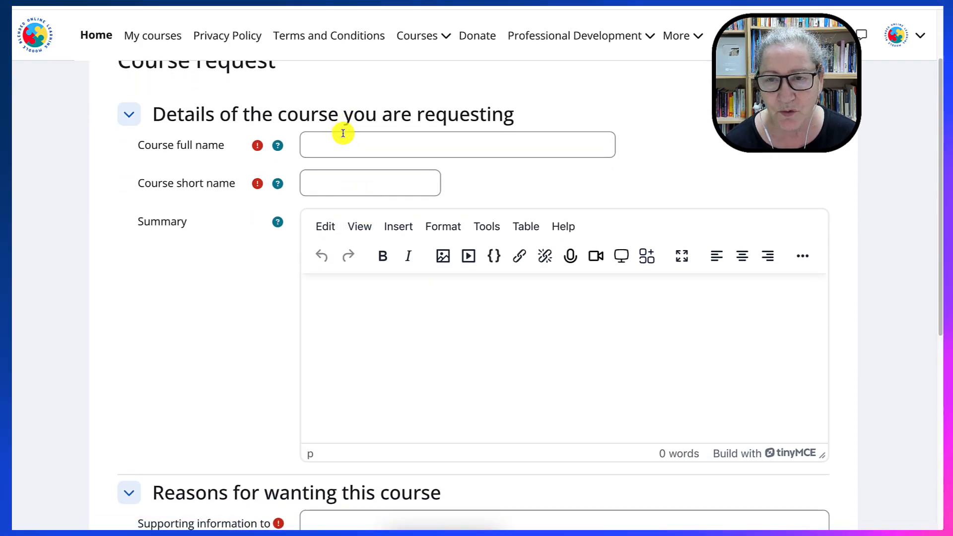